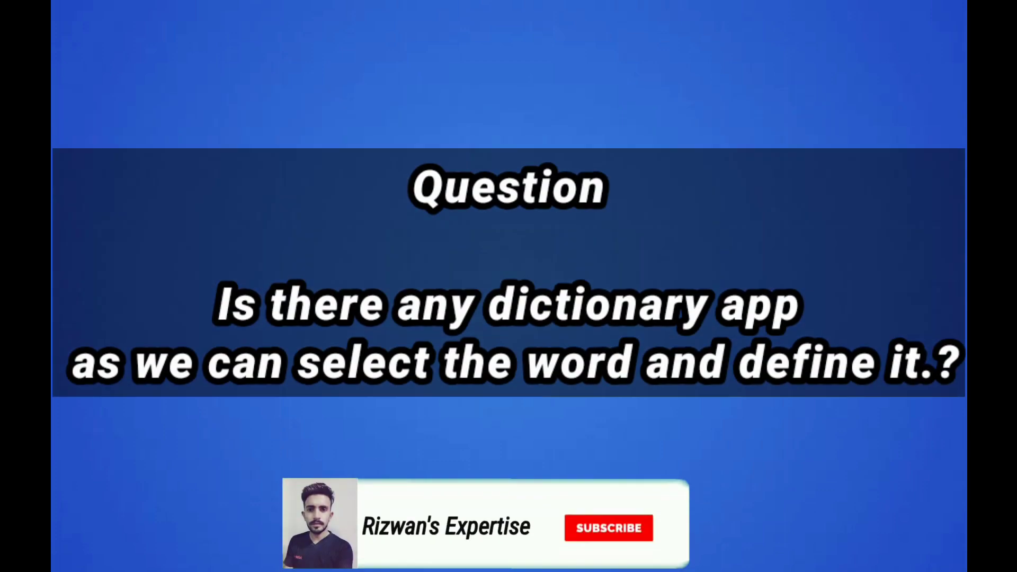
- Search Play Store for 'ont', confirm onTouch English Dictionary is installed, and return to the app list
click(608, 528)
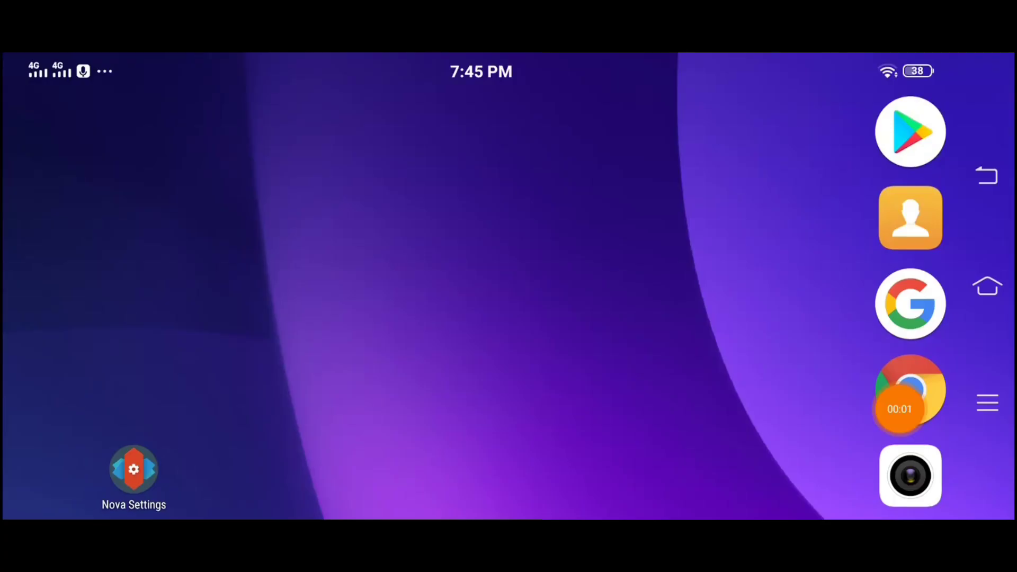
click(911, 132)
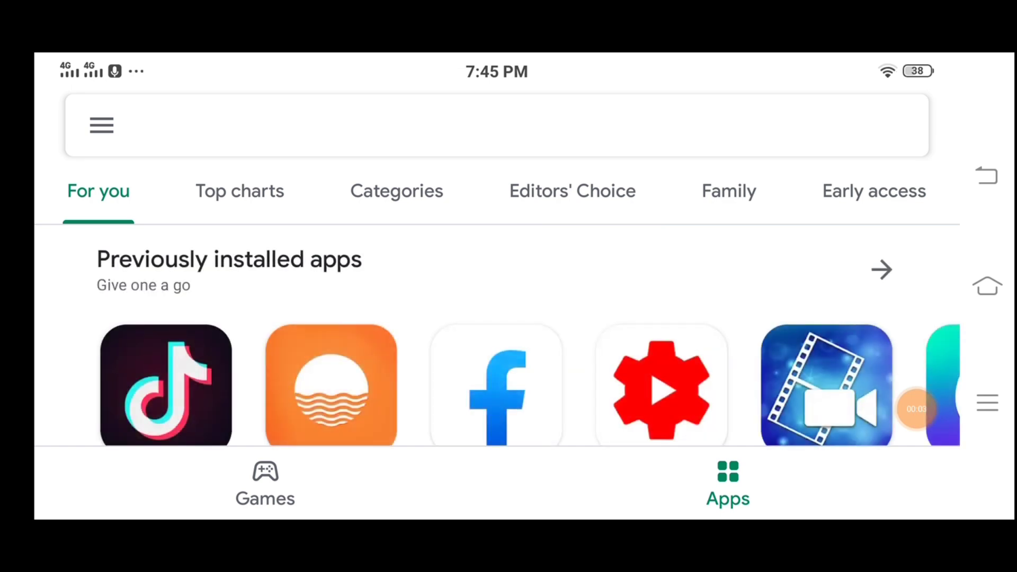
text(ont)
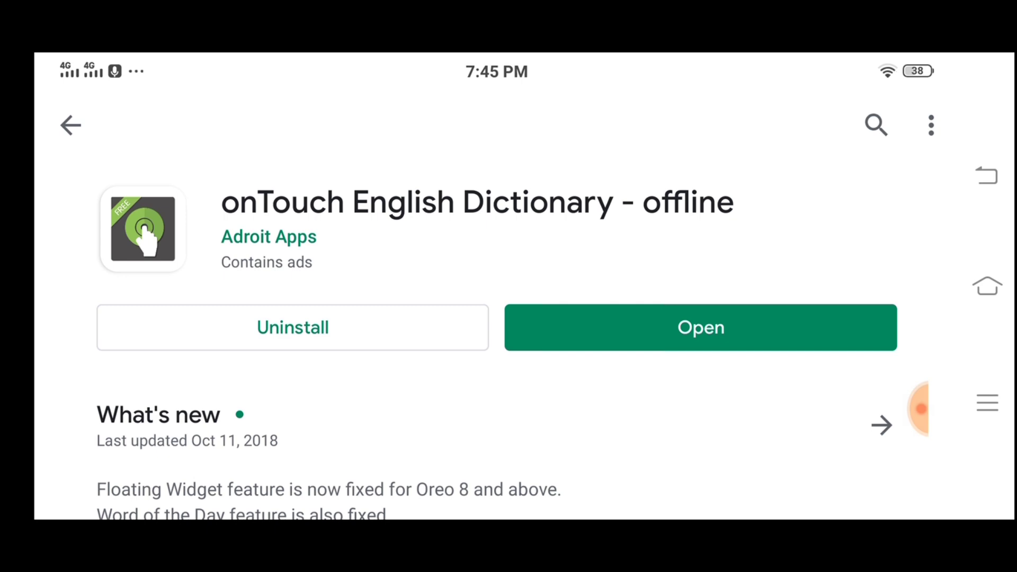
scroll(down, 3)
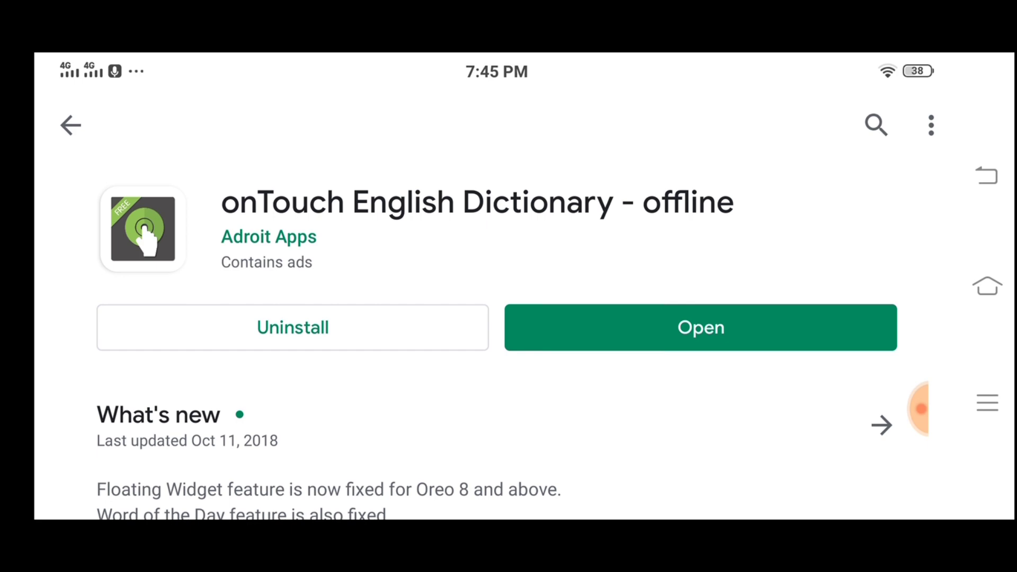
click(70, 124)
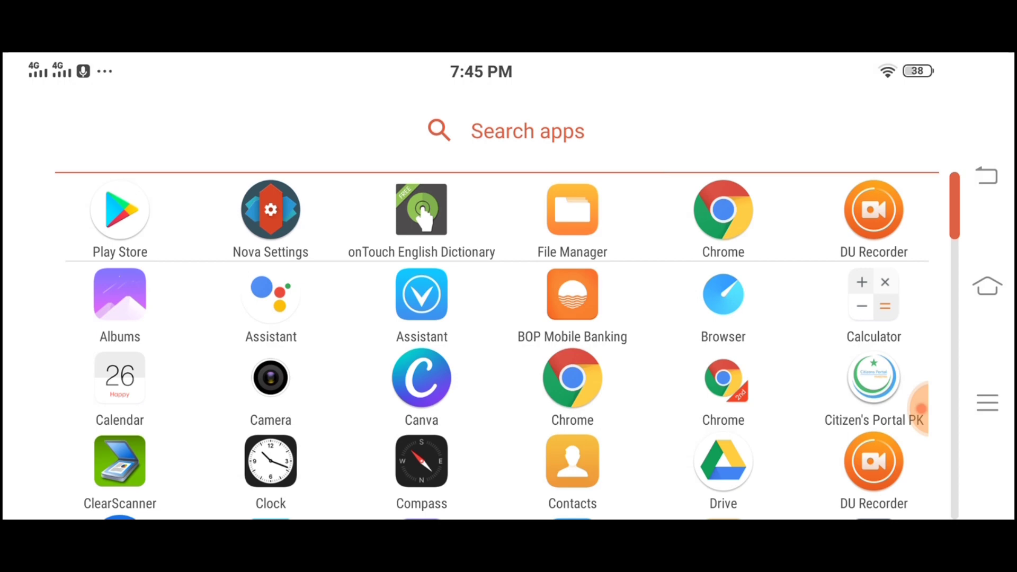
- Launch onTouch English Dictionary from the app drawer
scroll(down, 3)
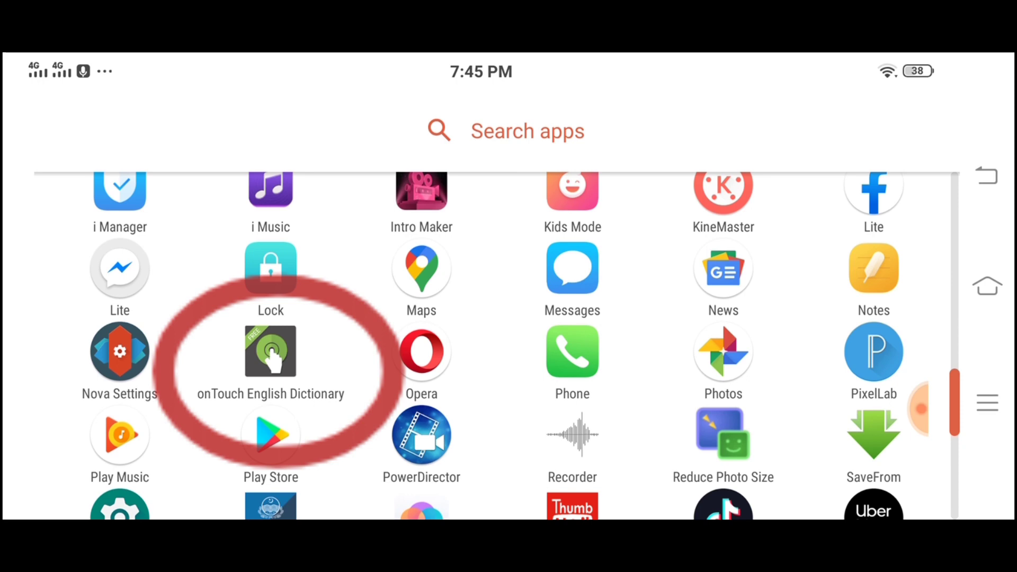
click(270, 352)
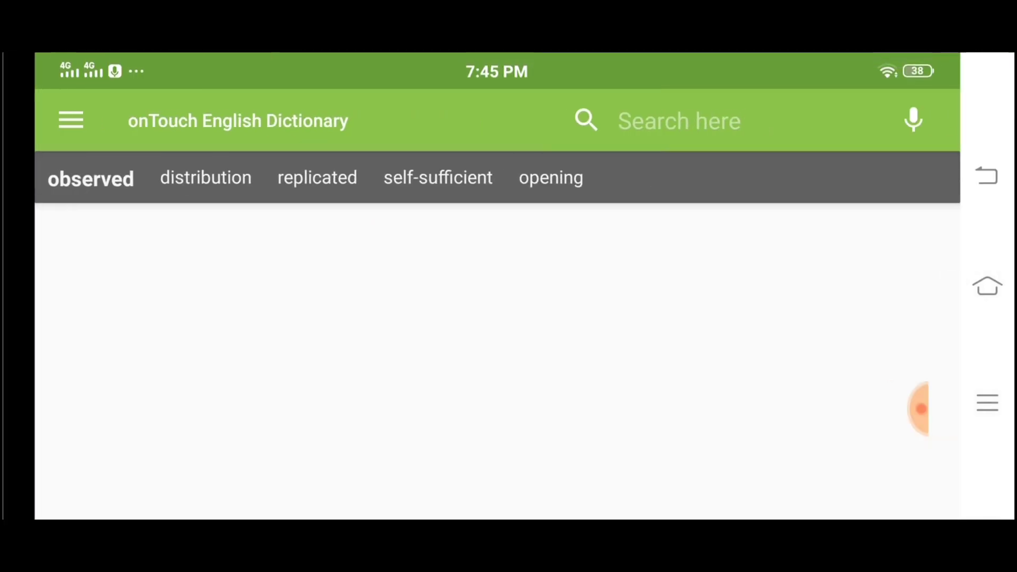
- View the Word of the Day entry 'cant' from the side menu and return to the menu
click(70, 120)
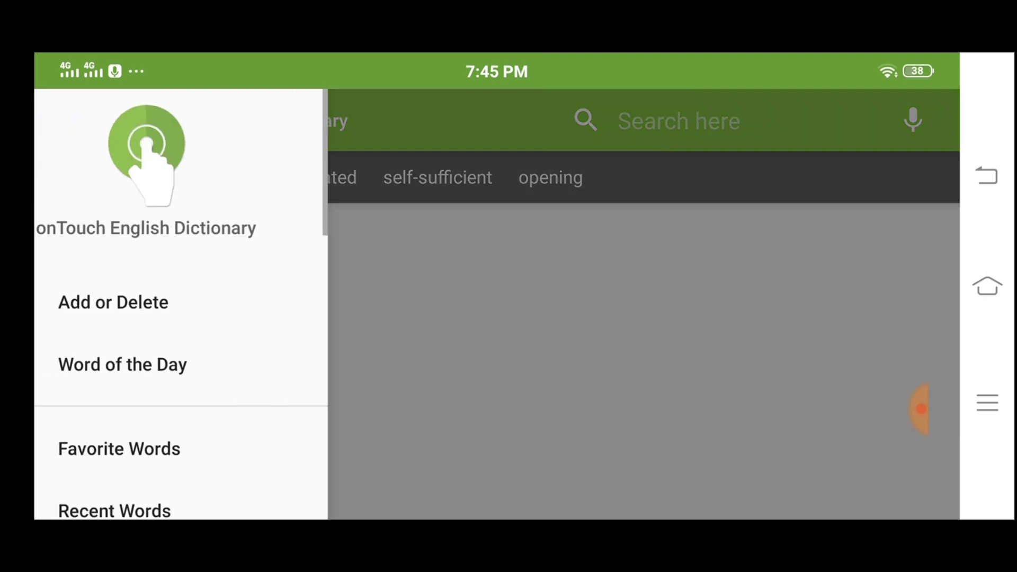
click(112, 302)
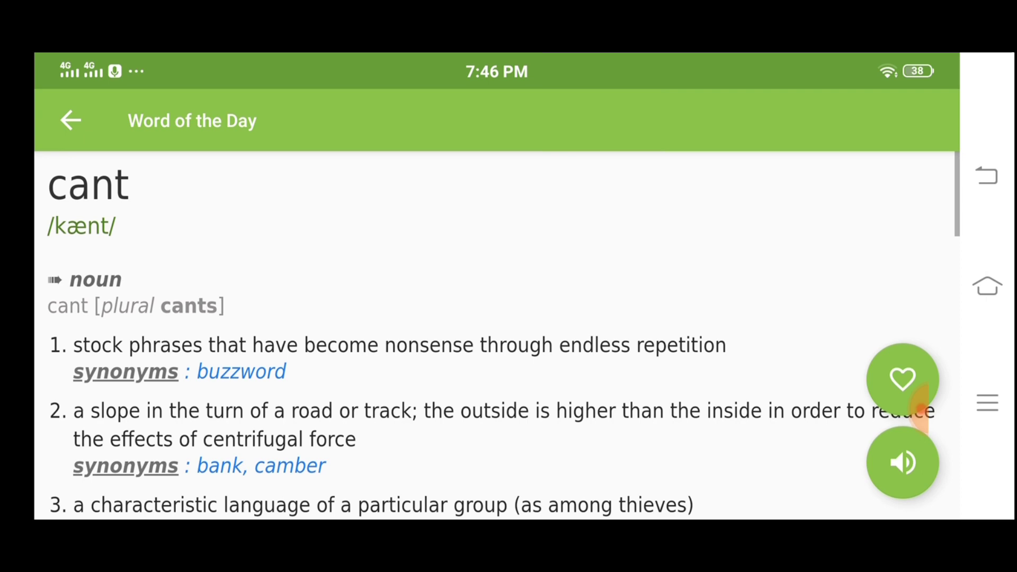
scroll(down, 3)
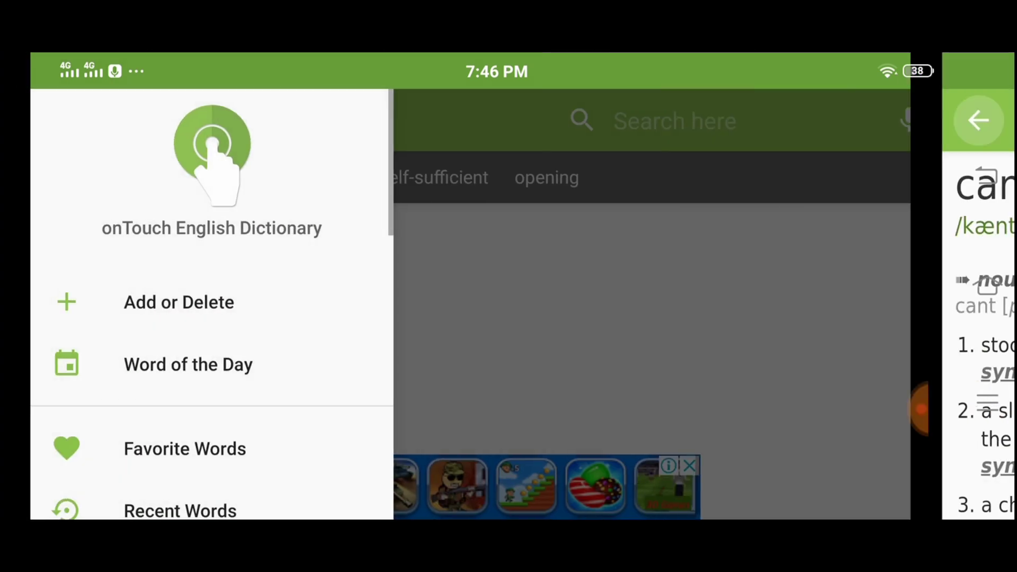
click(185, 448)
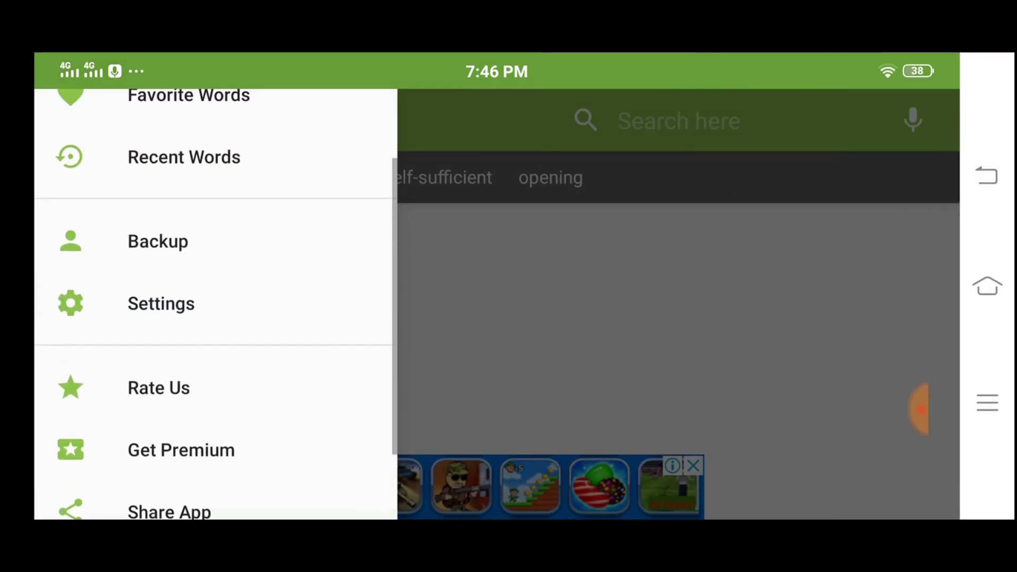
- In Settings, keep the Light theme and enable the floating search widget
click(160, 304)
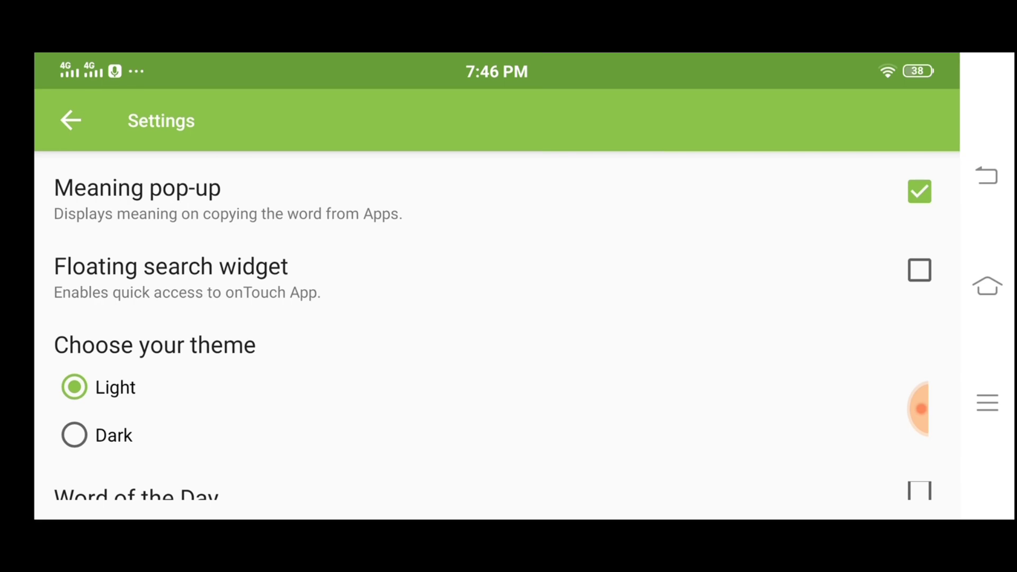
click(75, 434)
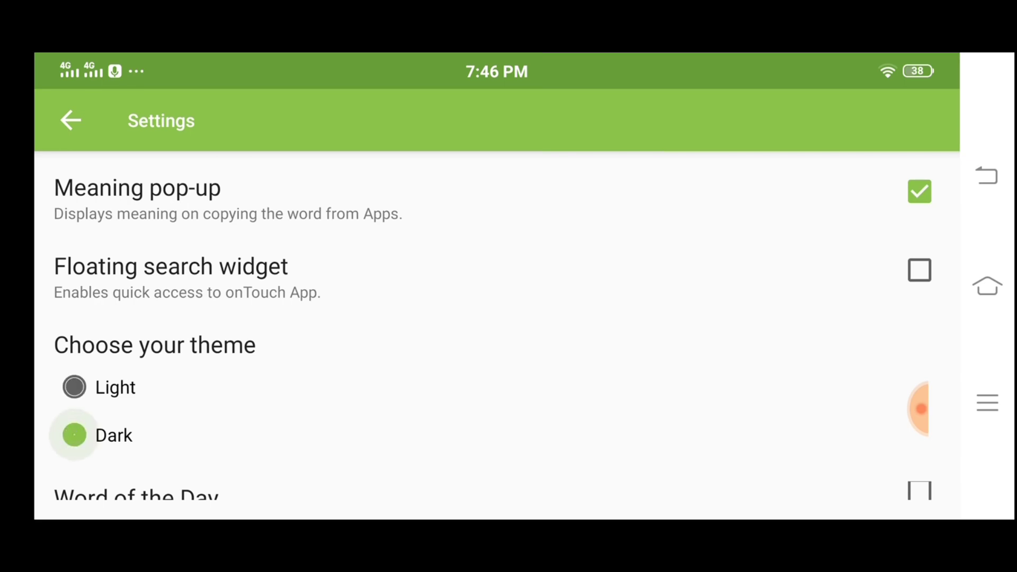
click(74, 387)
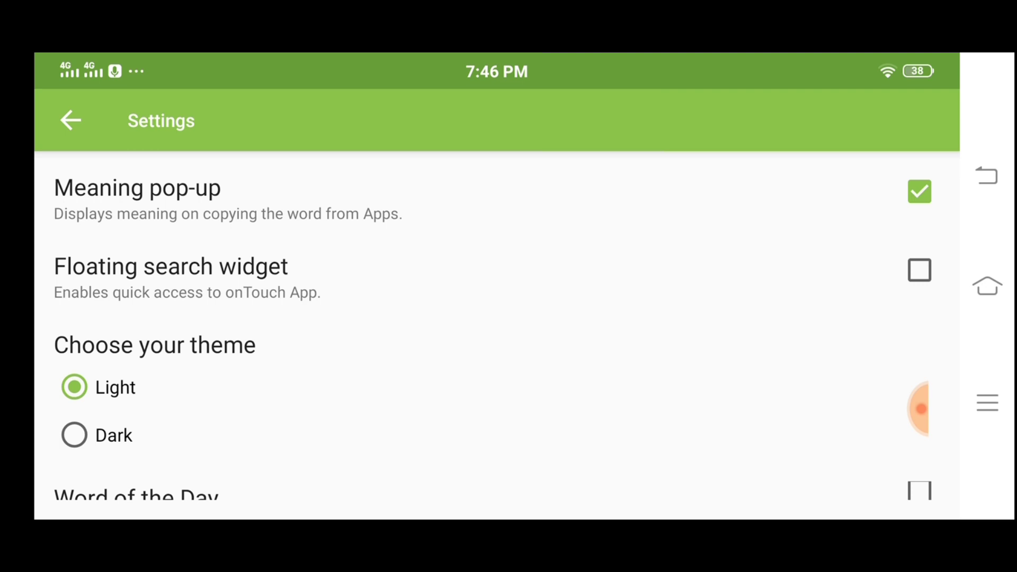
click(920, 270)
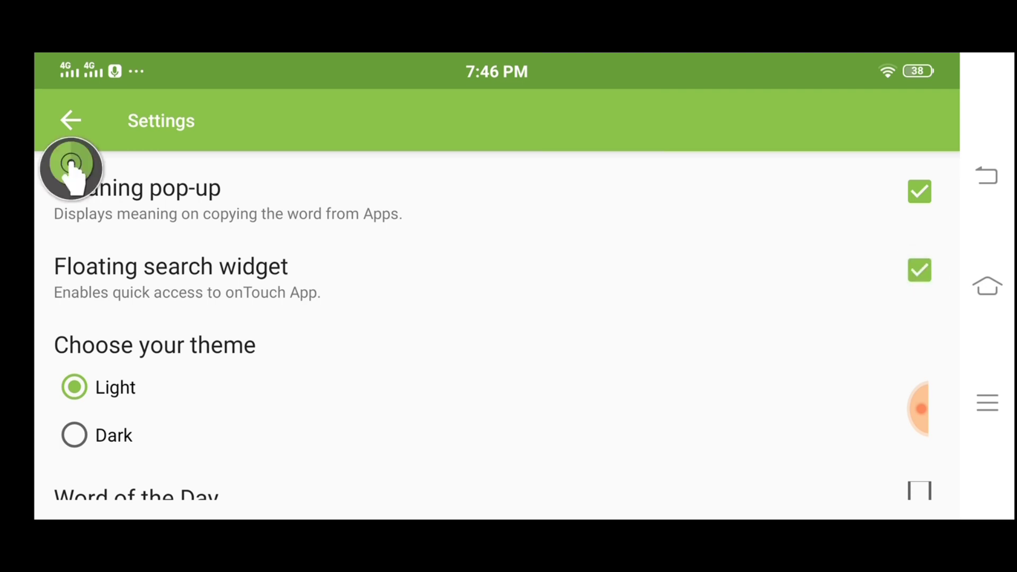
mouse_move(316, 196)
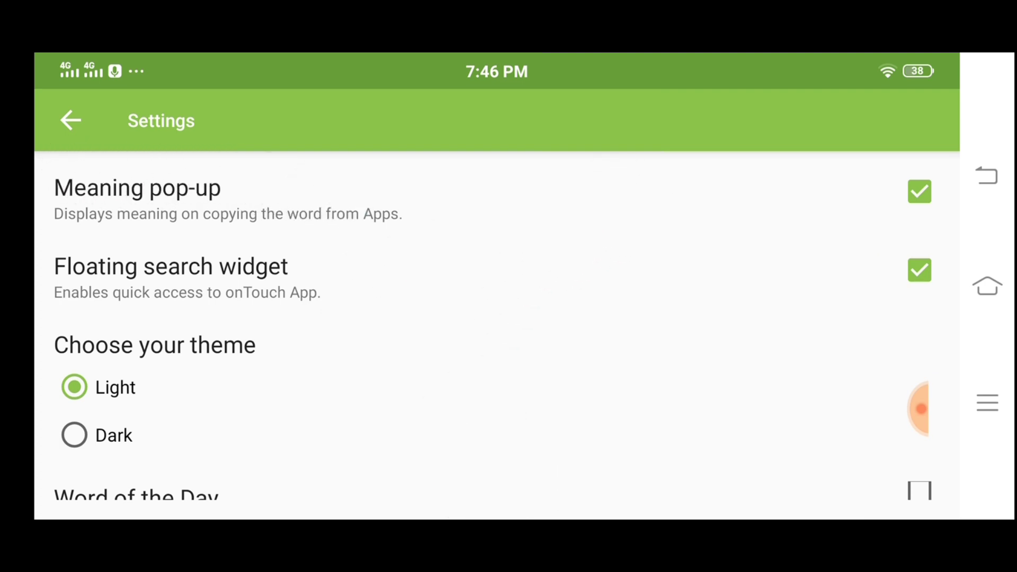
click(919, 269)
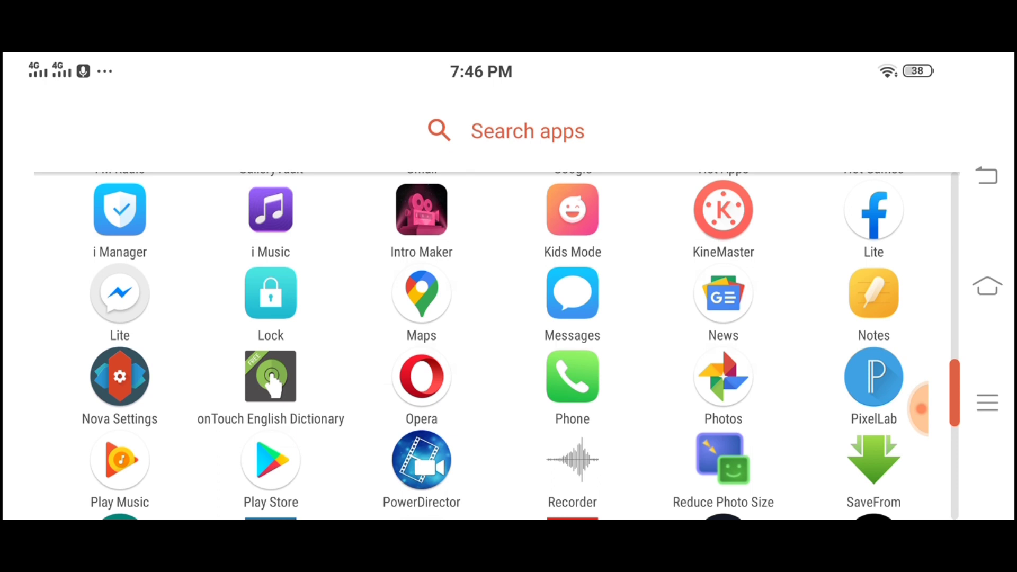
- Switch to Chrome with the Google search box ready for a query
click(270, 376)
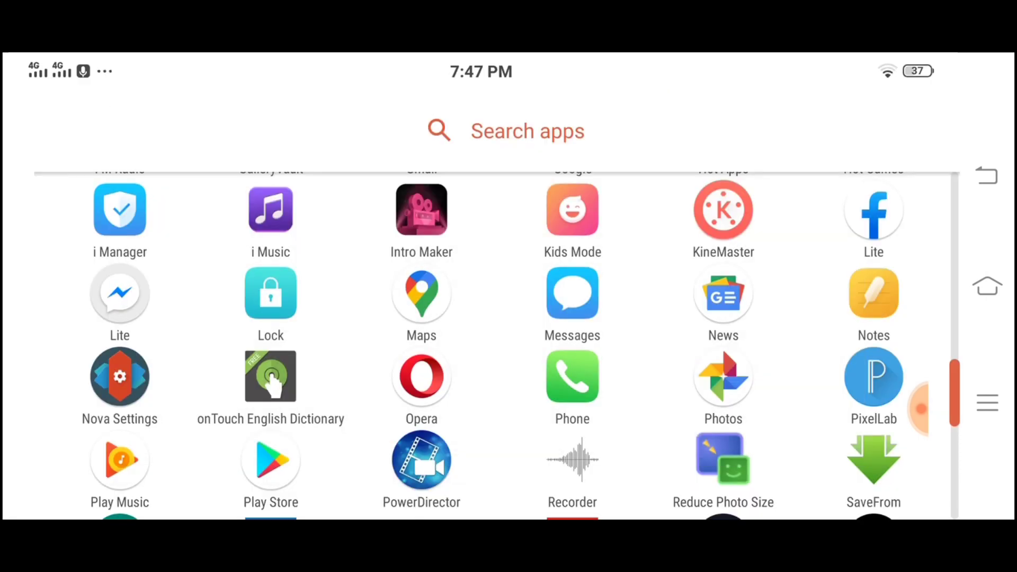
scroll(down, 3)
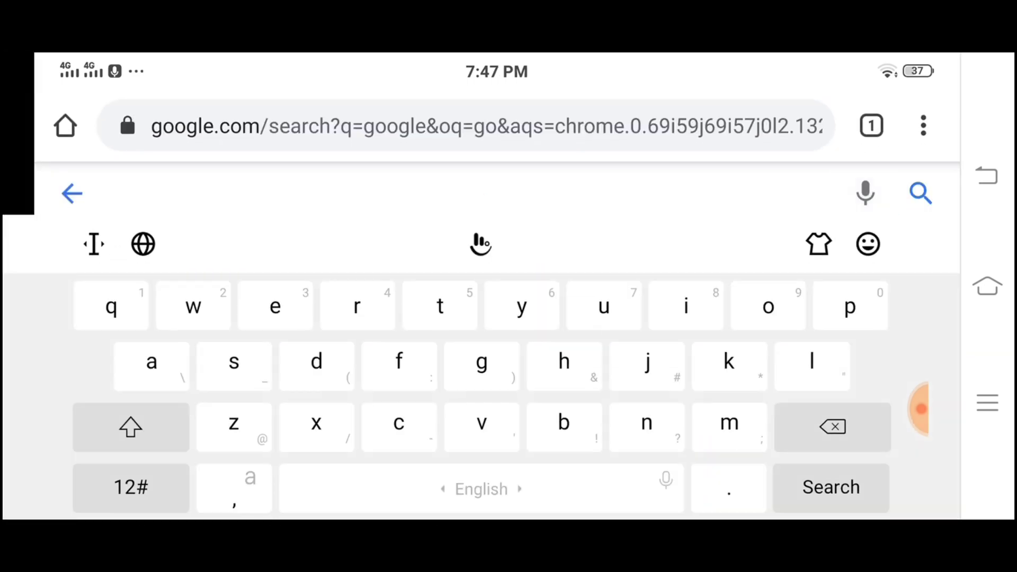
- Search Google for 'bbc article' and open the BBC story 'Huge knowledge gap over health of soil'
text(bbc)
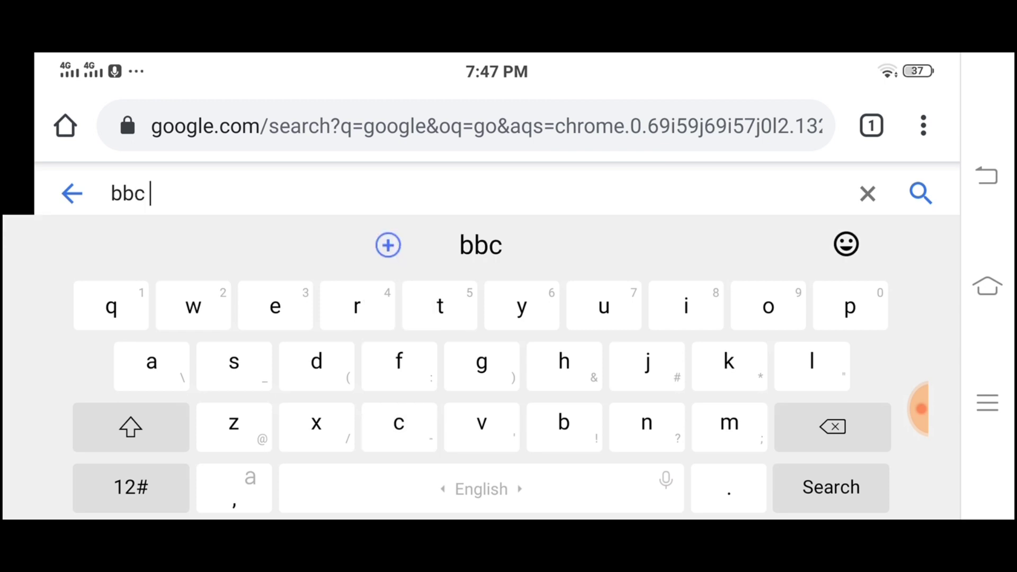
text(art)
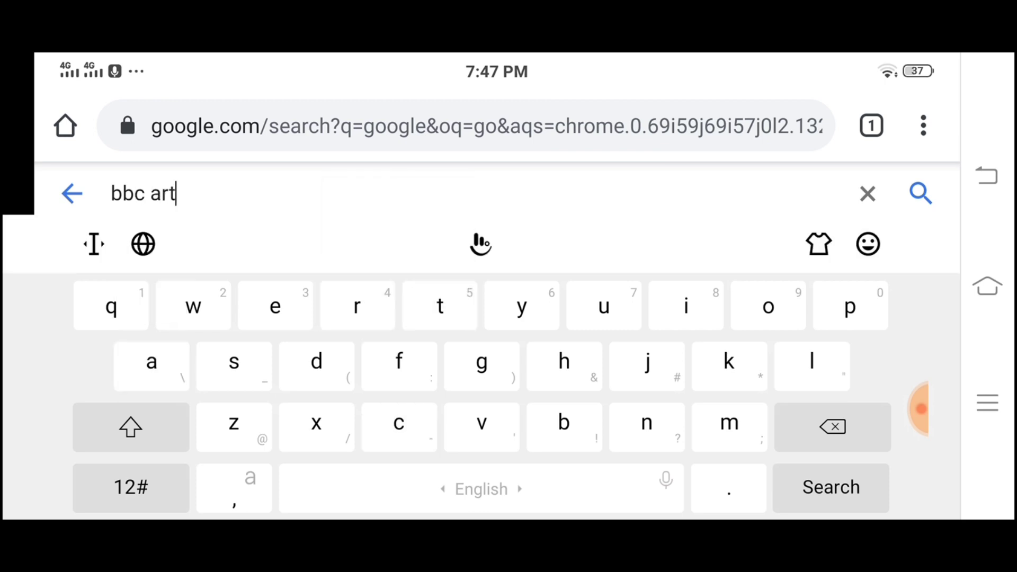
text(icle)
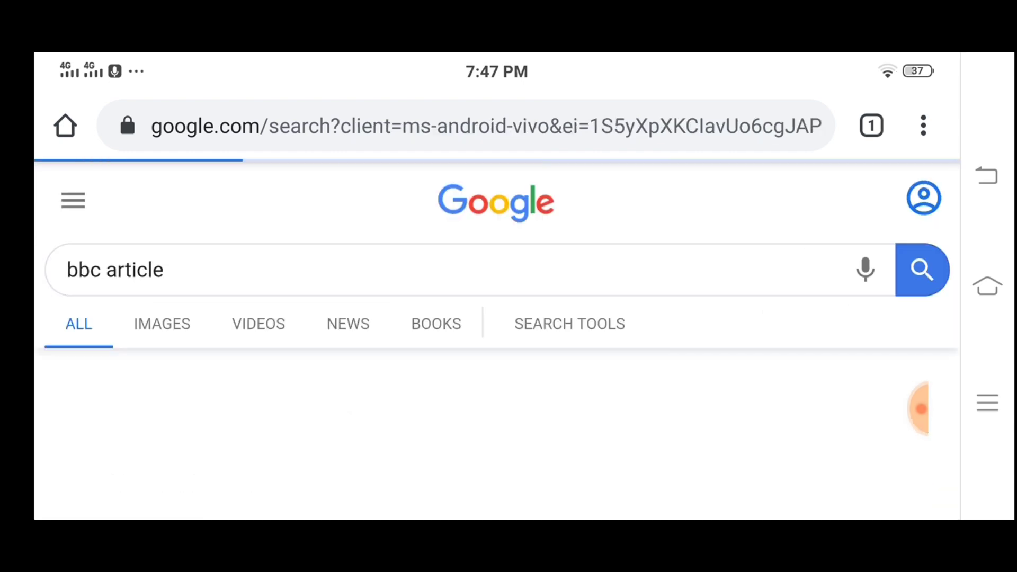
scroll(down, 3)
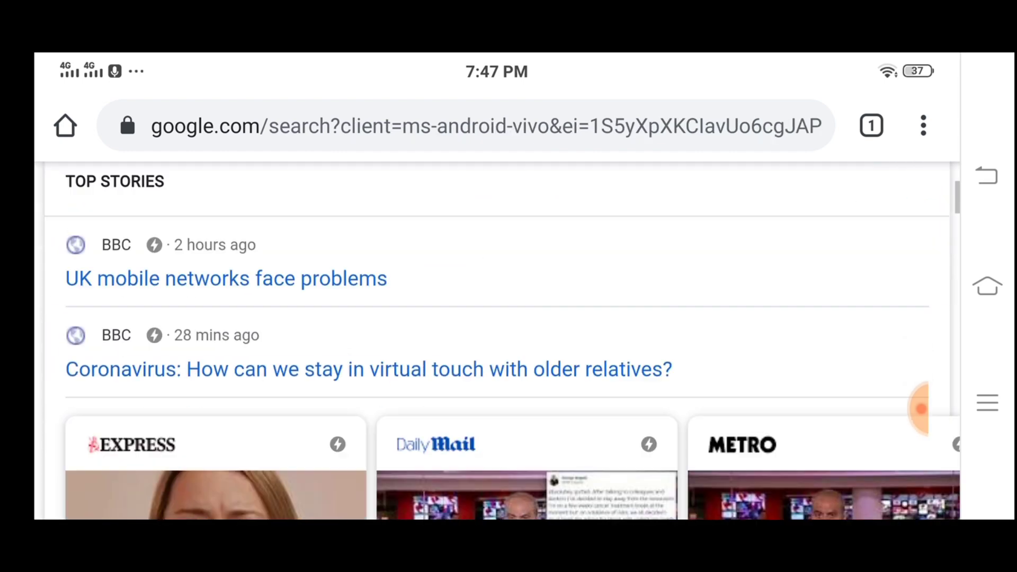
scroll(down, 3)
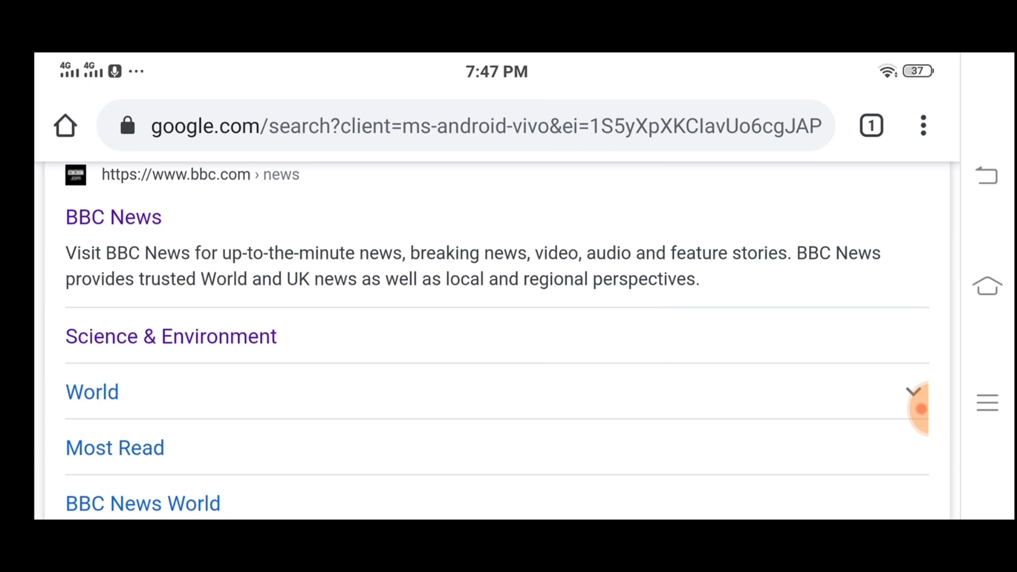
click(170, 336)
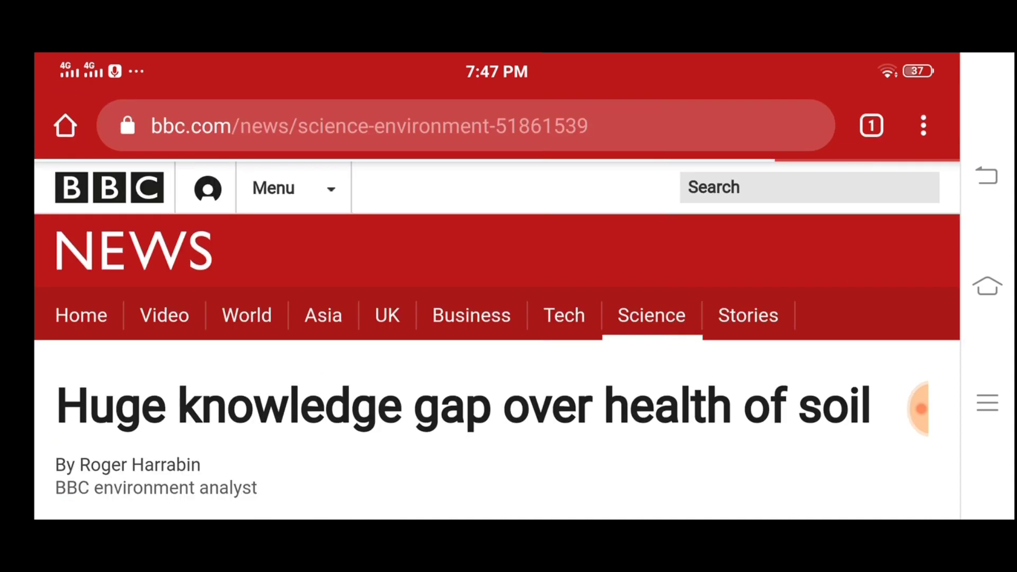
- Look up 'sustainable' in the article with the onTouch pop-up and dismiss it
scroll(down, 3)
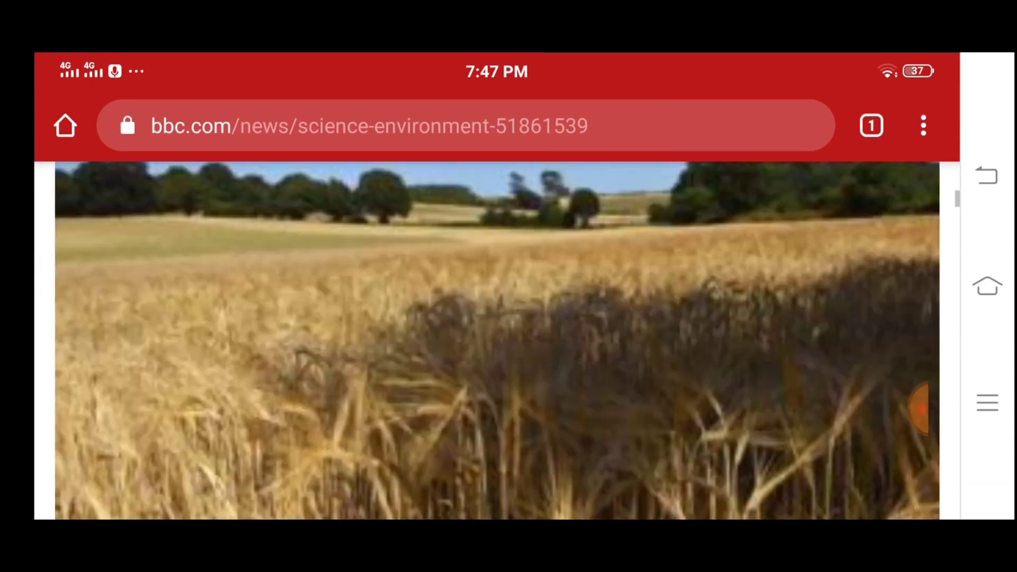
scroll(down, 3)
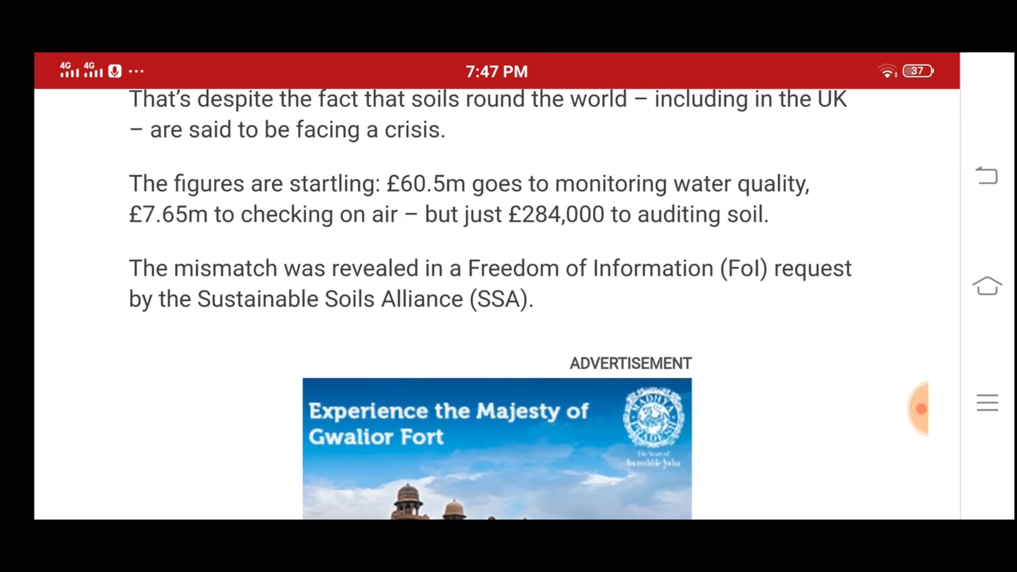
double_click(257, 299)
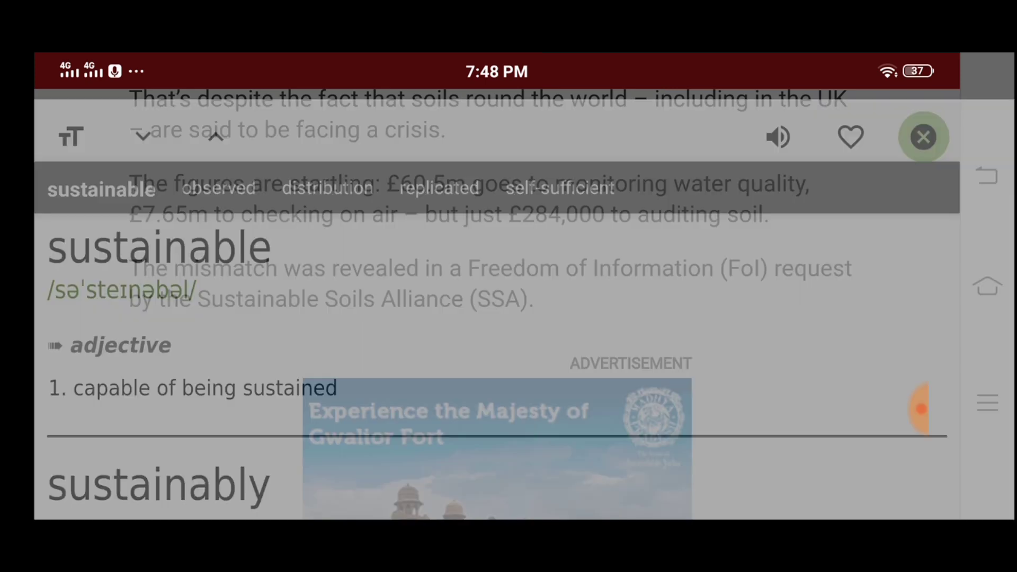
click(923, 137)
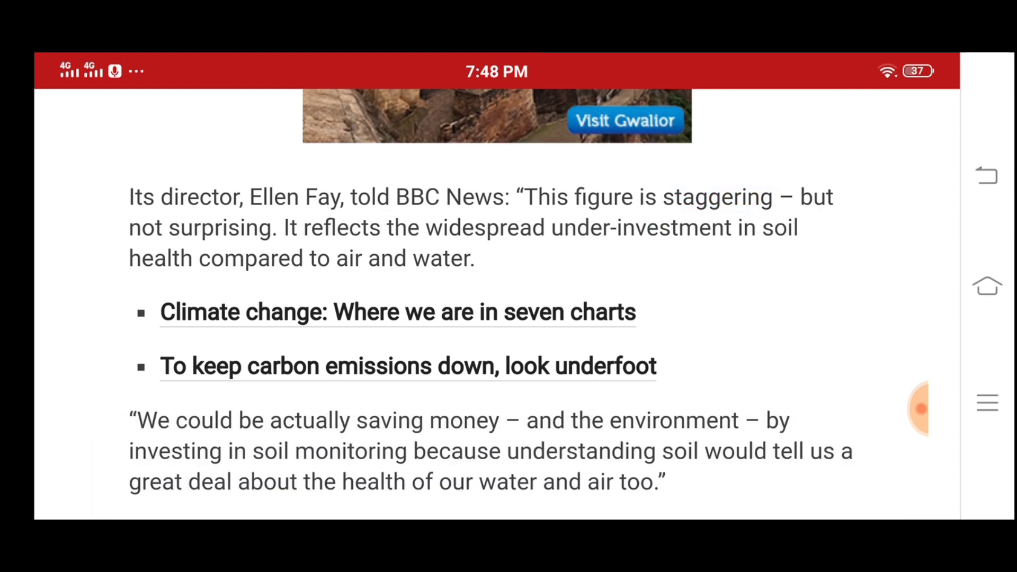
- Look up 'staggering' in the quote with the onTouch pop-up and return to the article
double_click(716, 197)
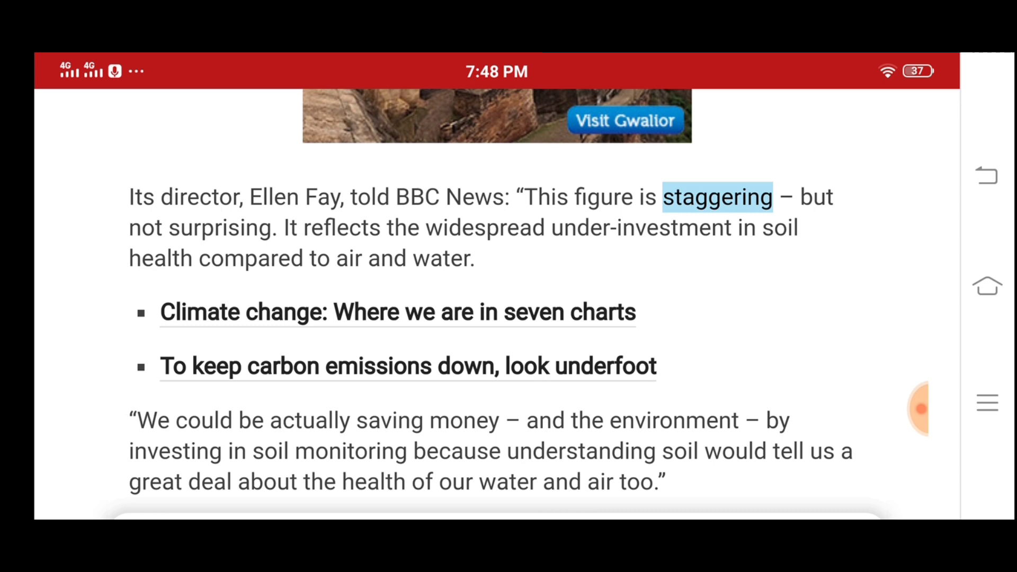
click(716, 197)
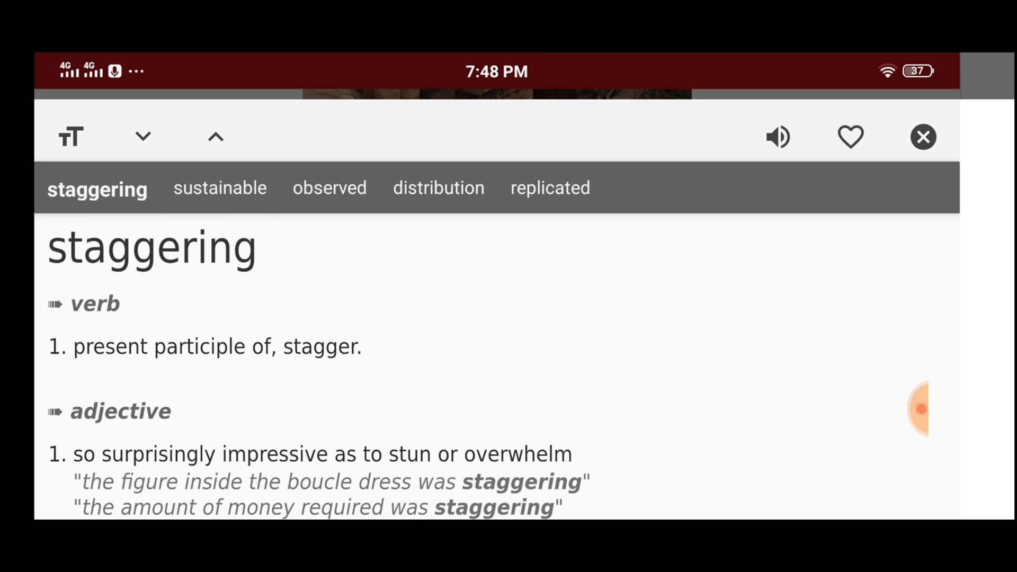
click(922, 137)
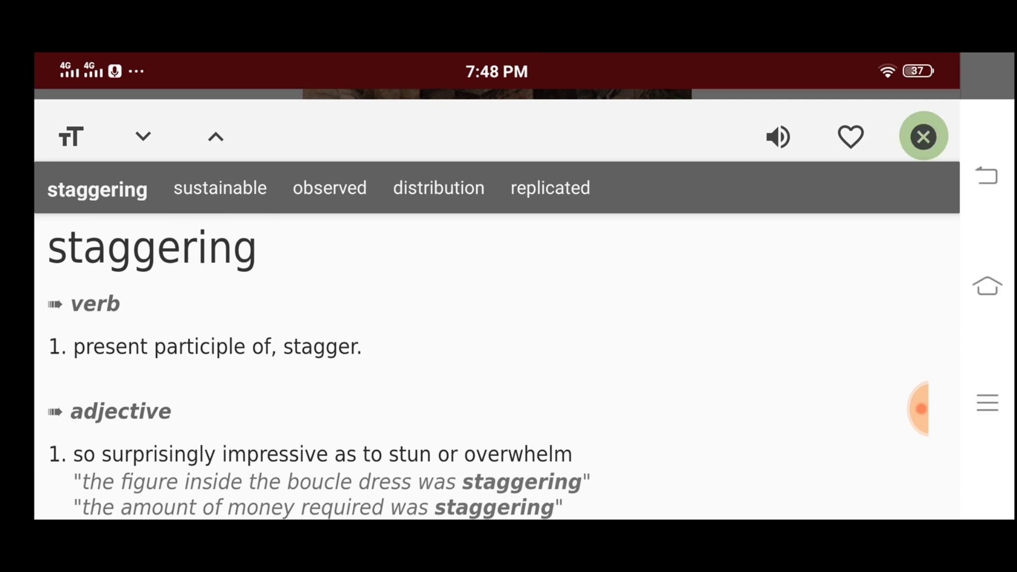
click(923, 136)
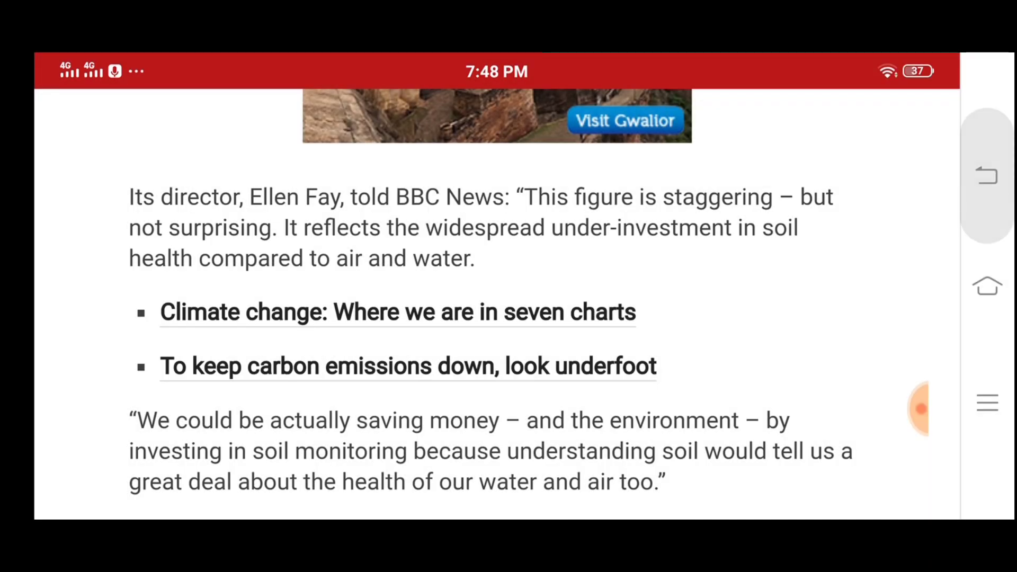